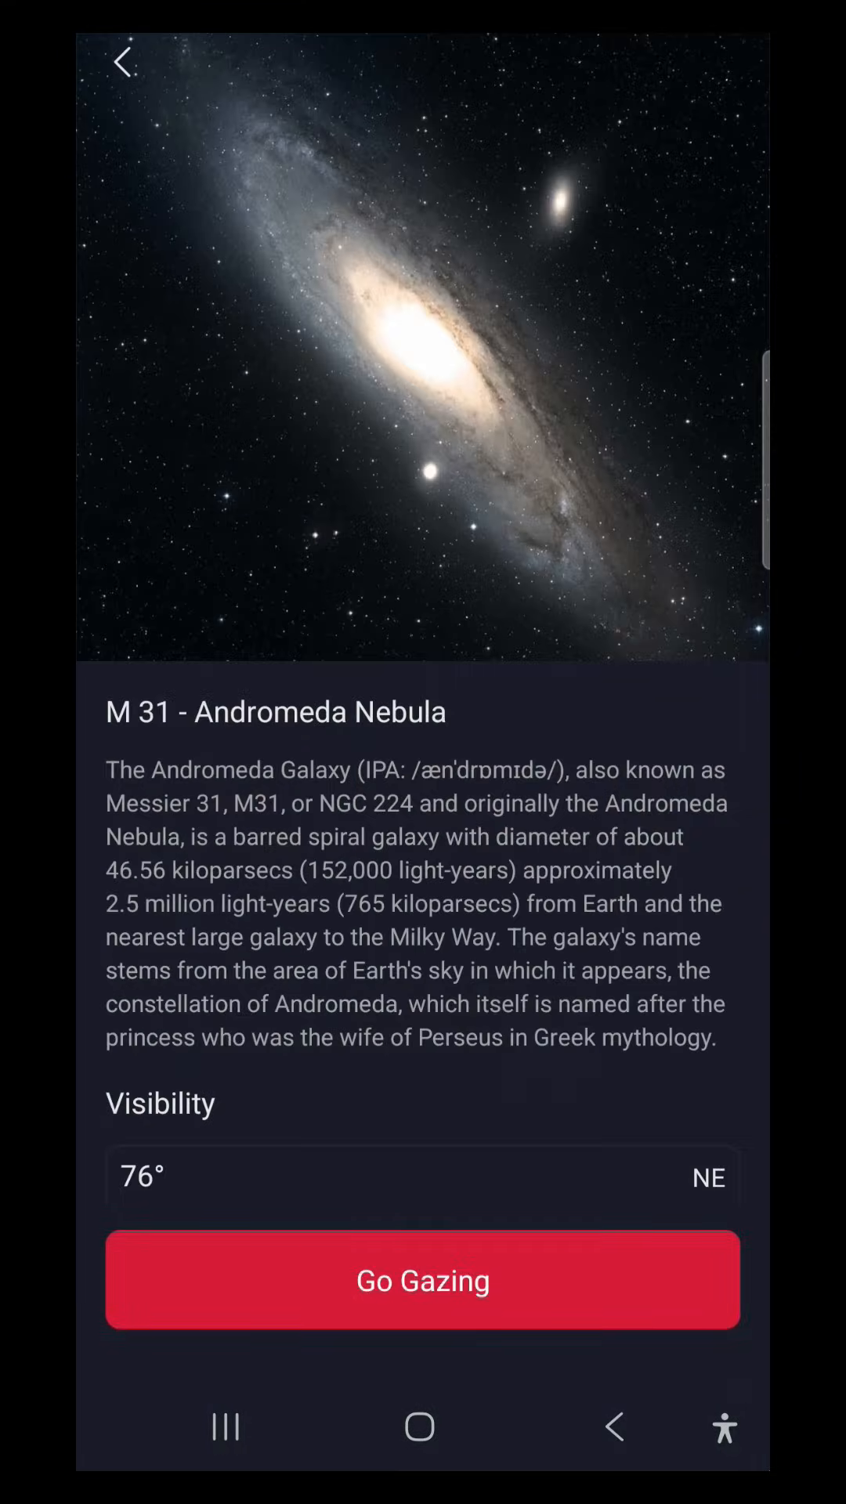
# Slew the telescope to M 31 with Go Gazing and open the Andromeda live view
pyautogui.click(517, 1288)
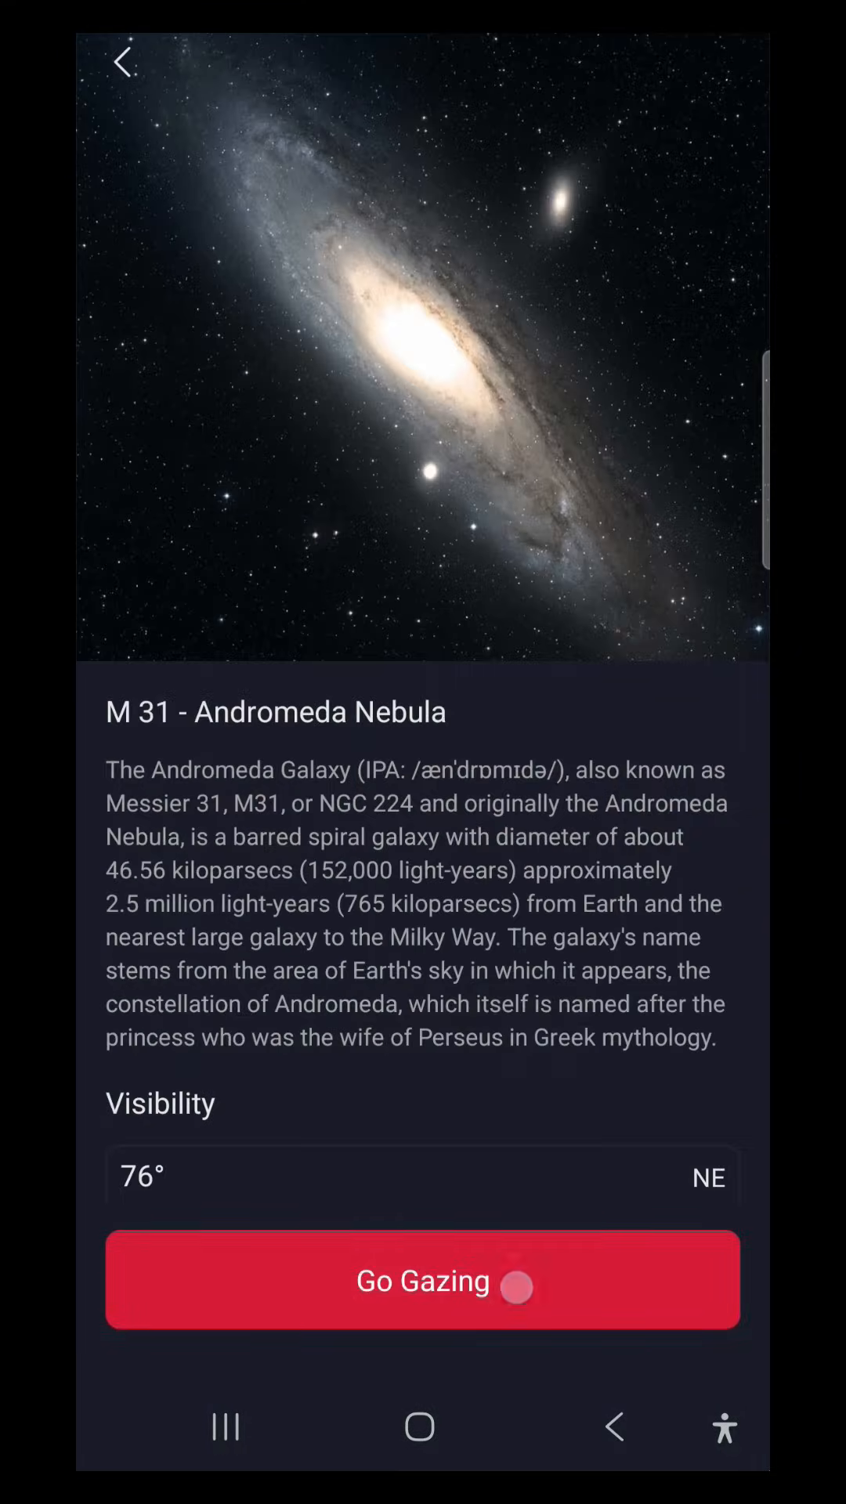
pyautogui.click(423, 1281)
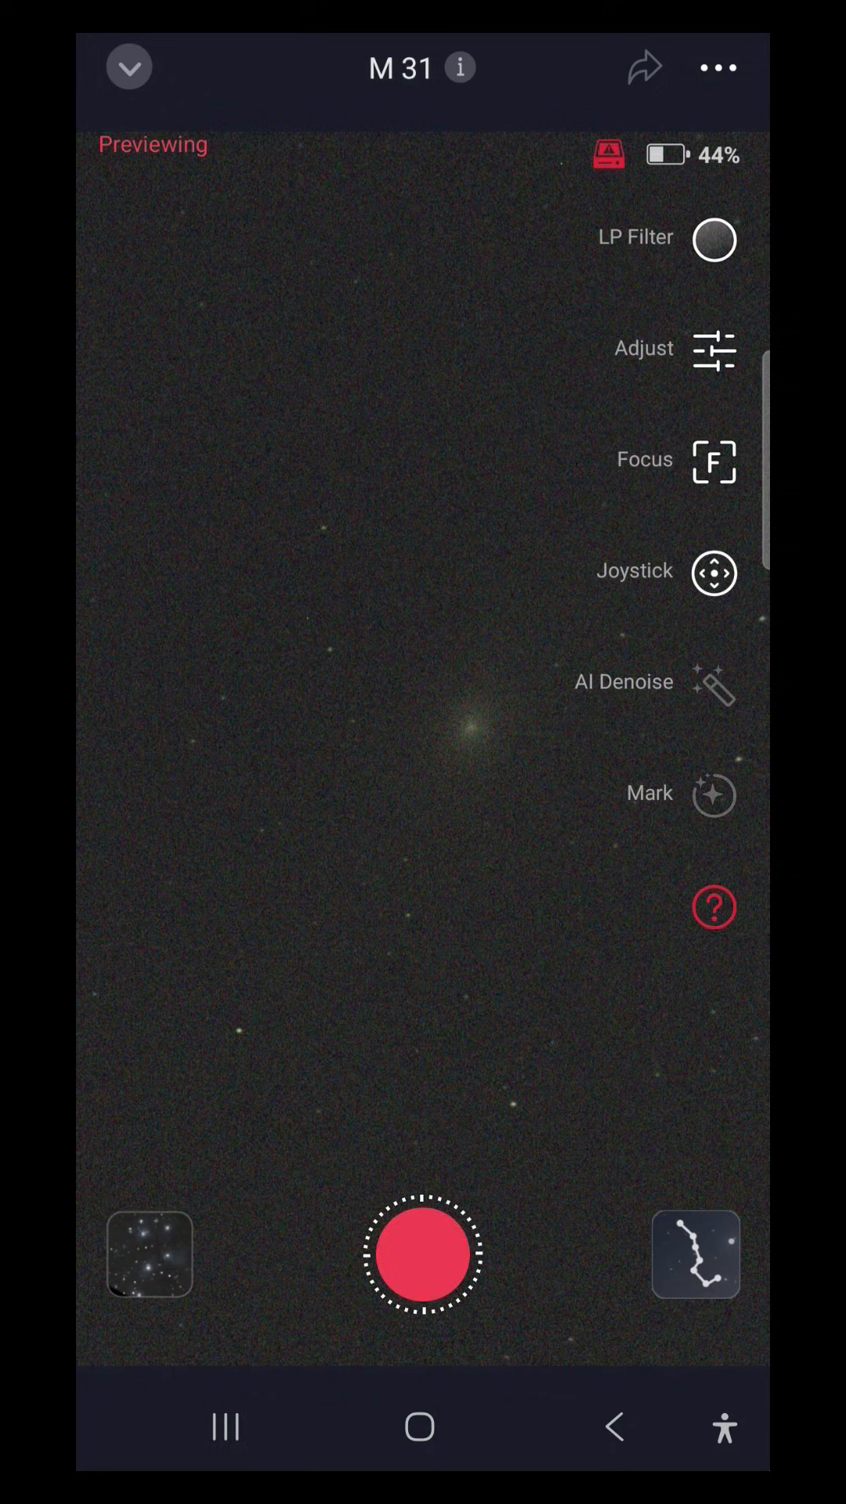
# Start stacking M 31, switch on Expert mode in the stacking settings, and close the panel
pyautogui.click(422, 1255)
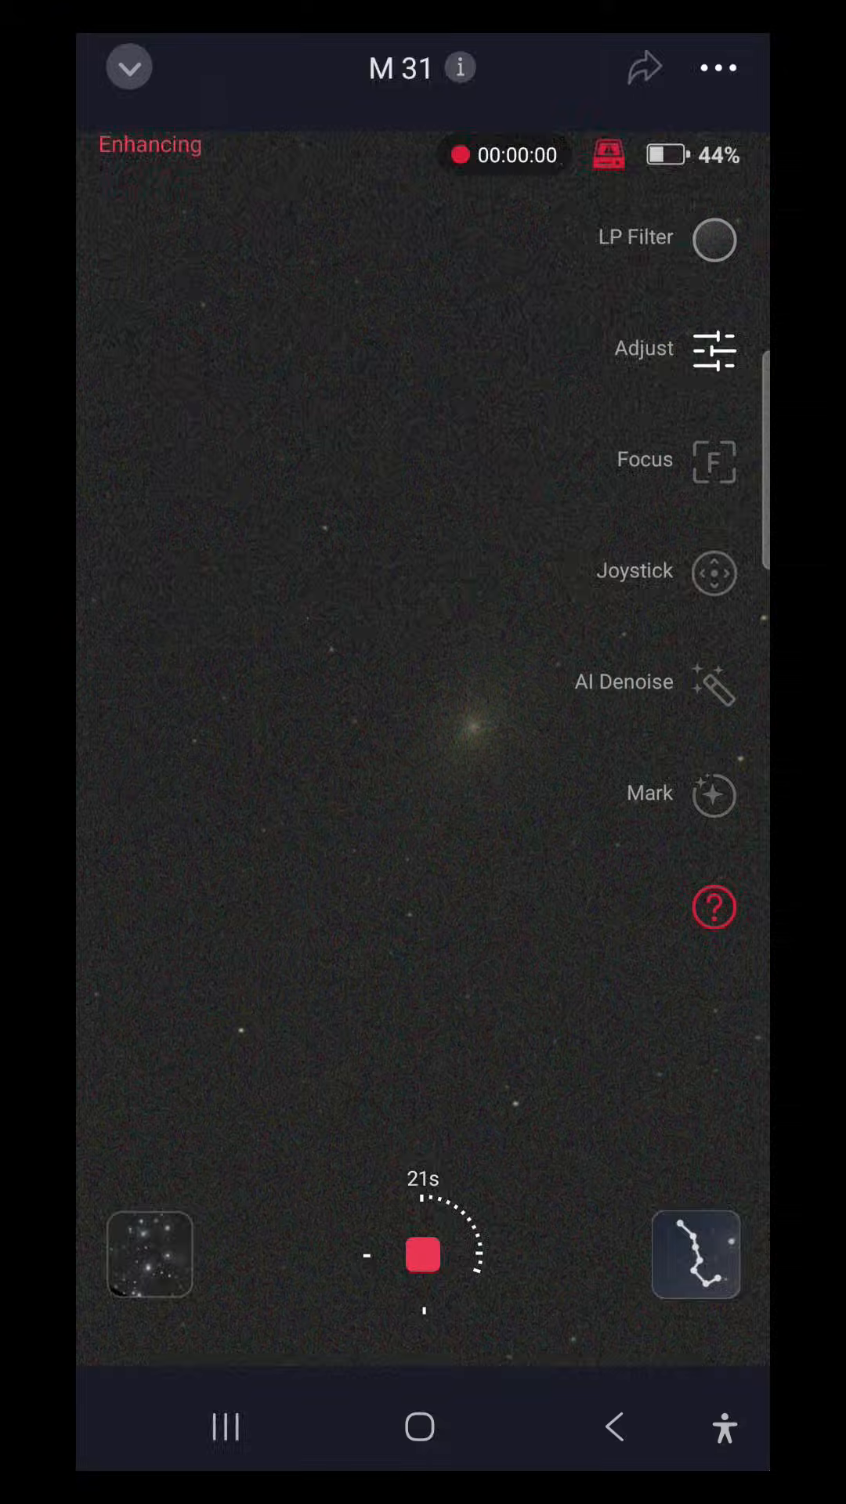
pyautogui.click(715, 68)
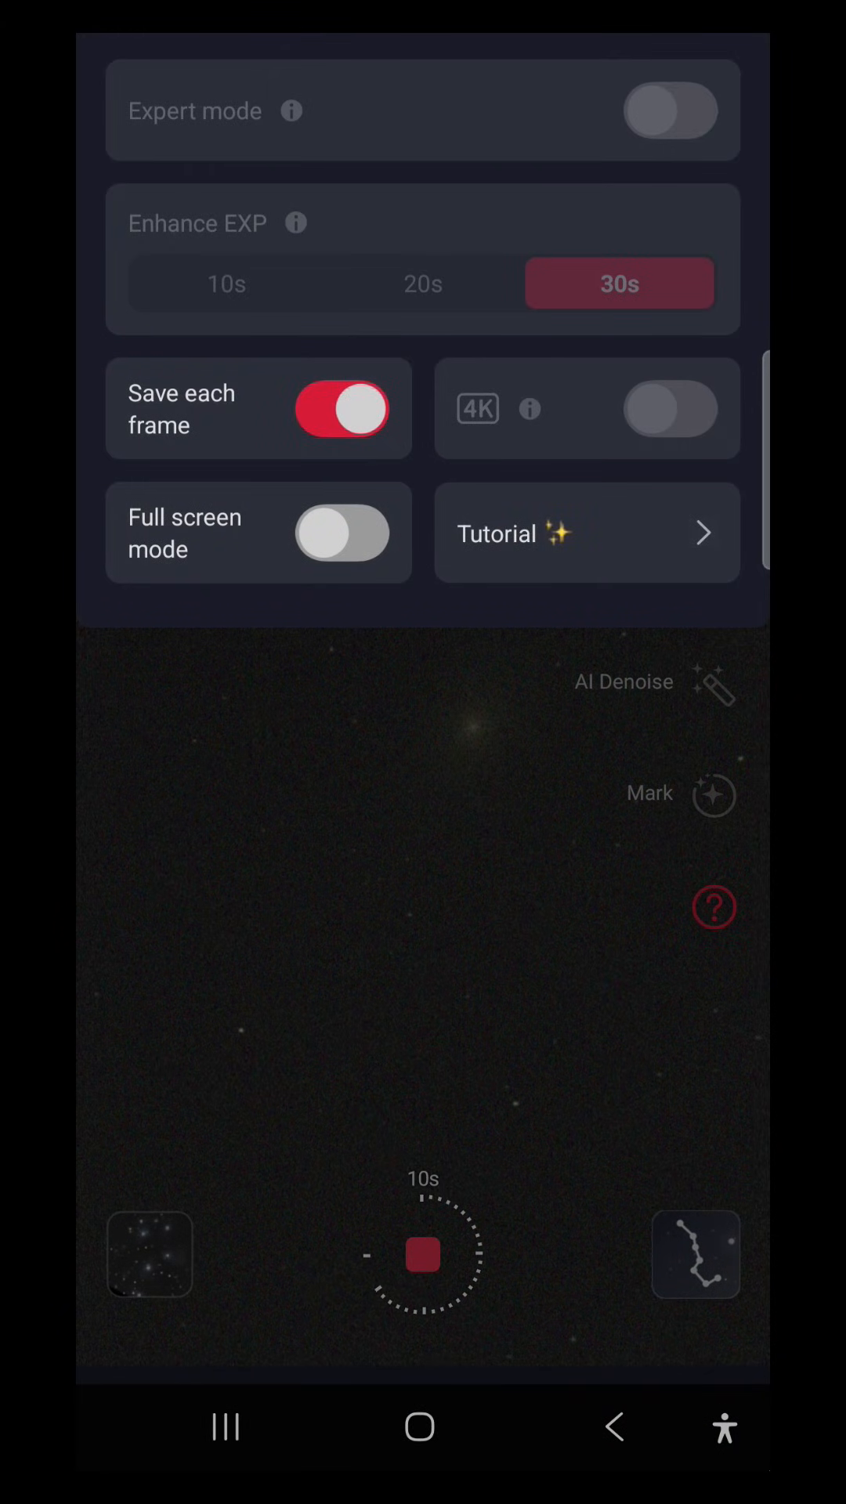
pyautogui.click(292, 112)
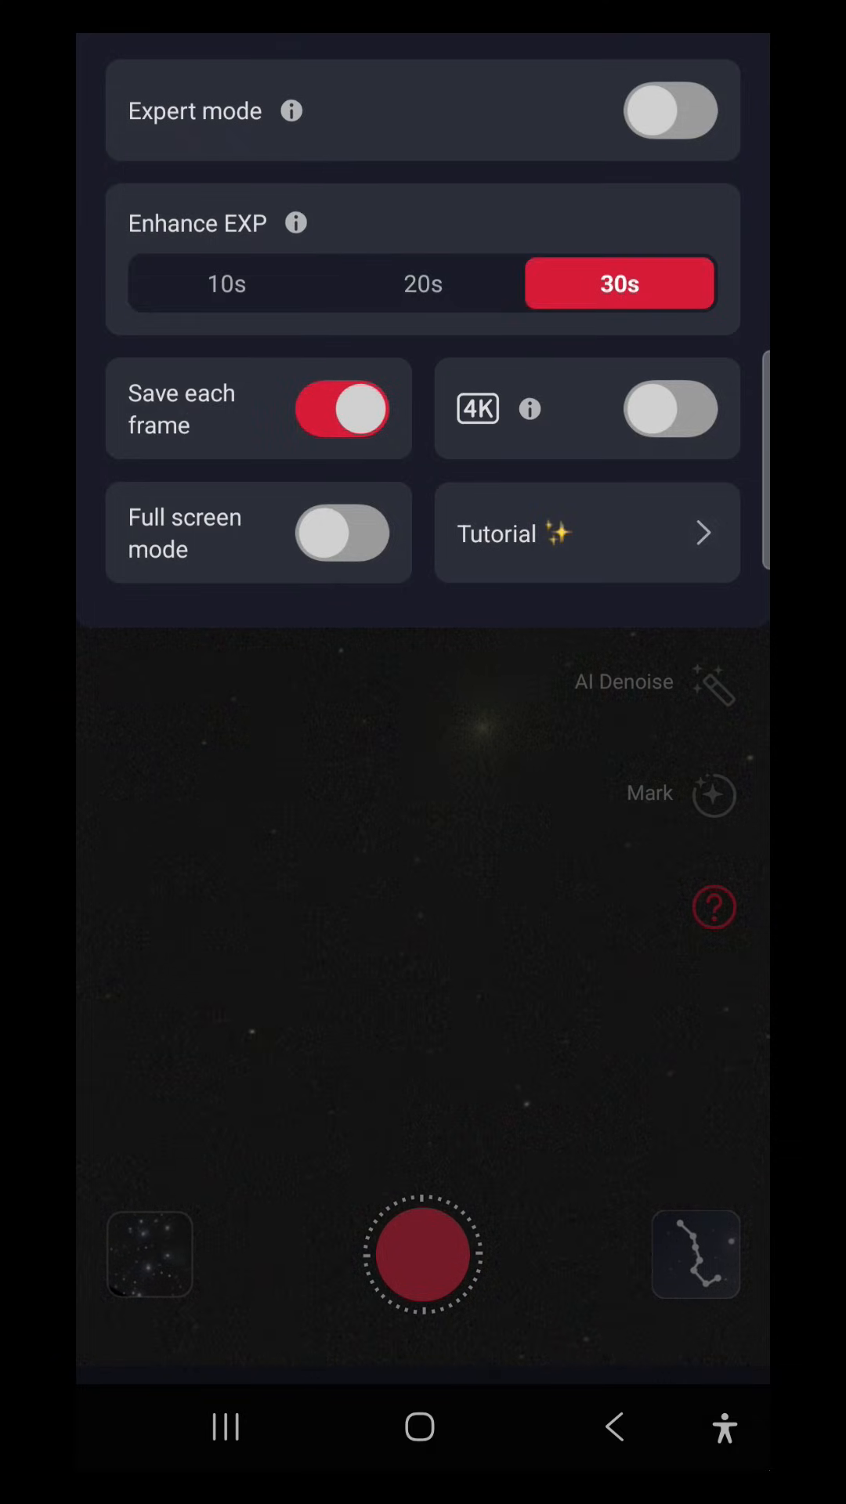
pyautogui.click(671, 110)
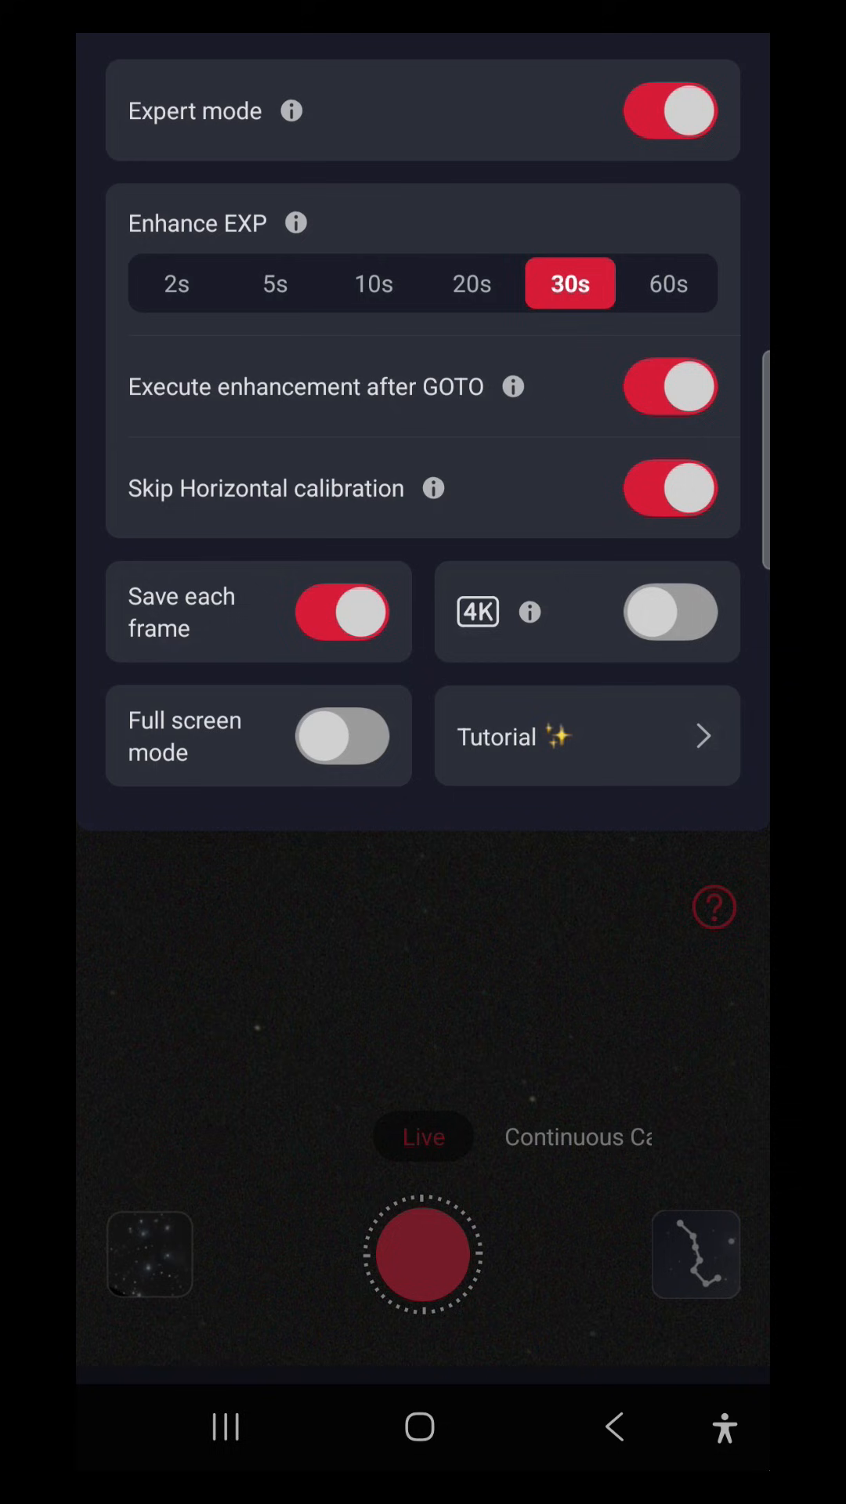
pyautogui.click(372, 283)
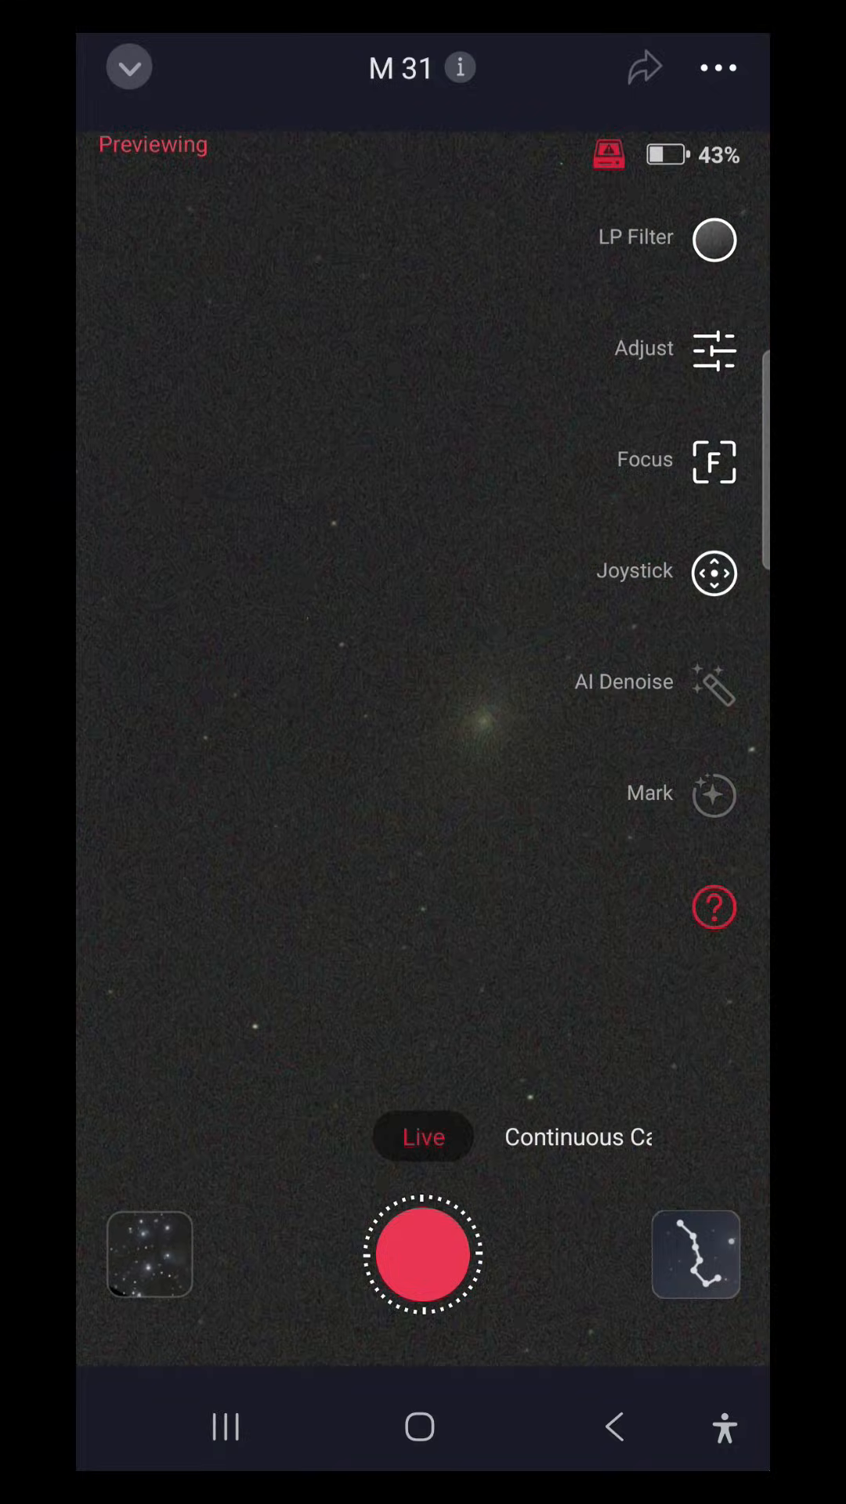
# Resume live stacking of M 31 using the Live mode record button
pyautogui.click(714, 683)
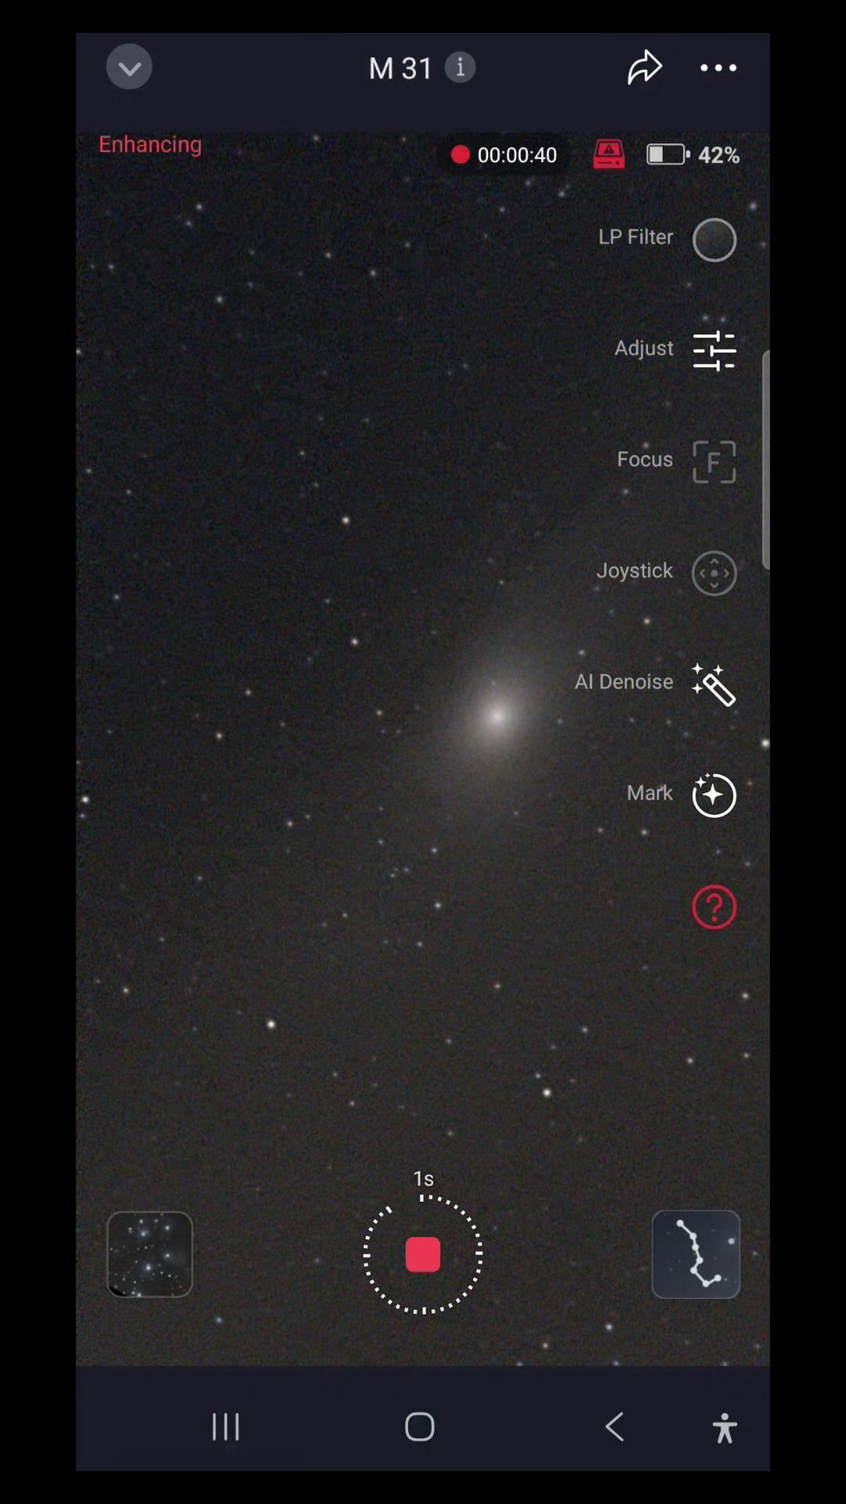
# Under Adjust's background extraction, toggle Auto DBE on and off repeatedly, leaving it off
pyautogui.click(714, 350)
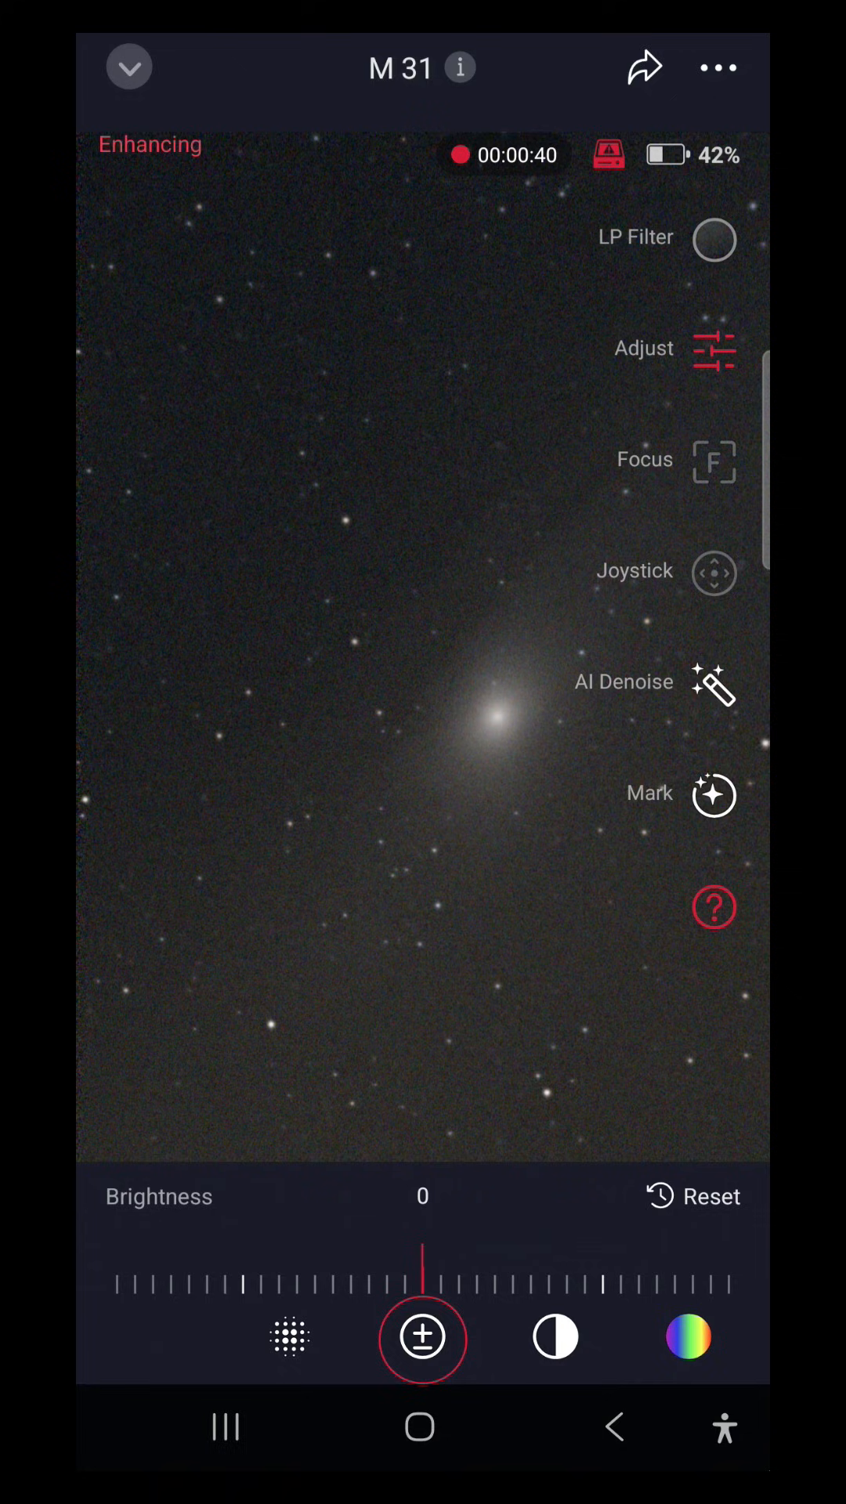
pyautogui.click(287, 1338)
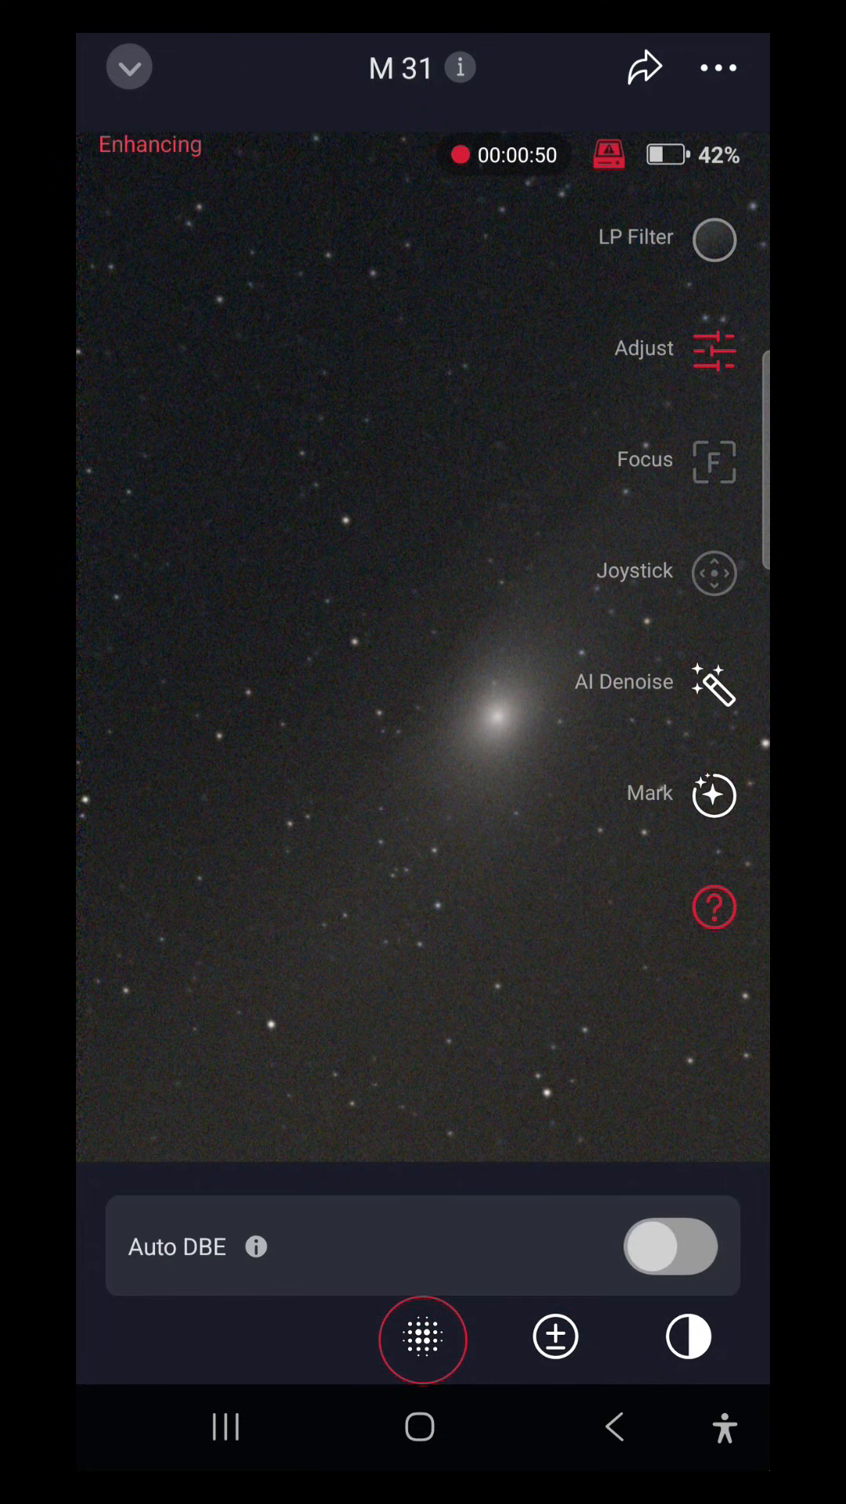
pyautogui.click(670, 1247)
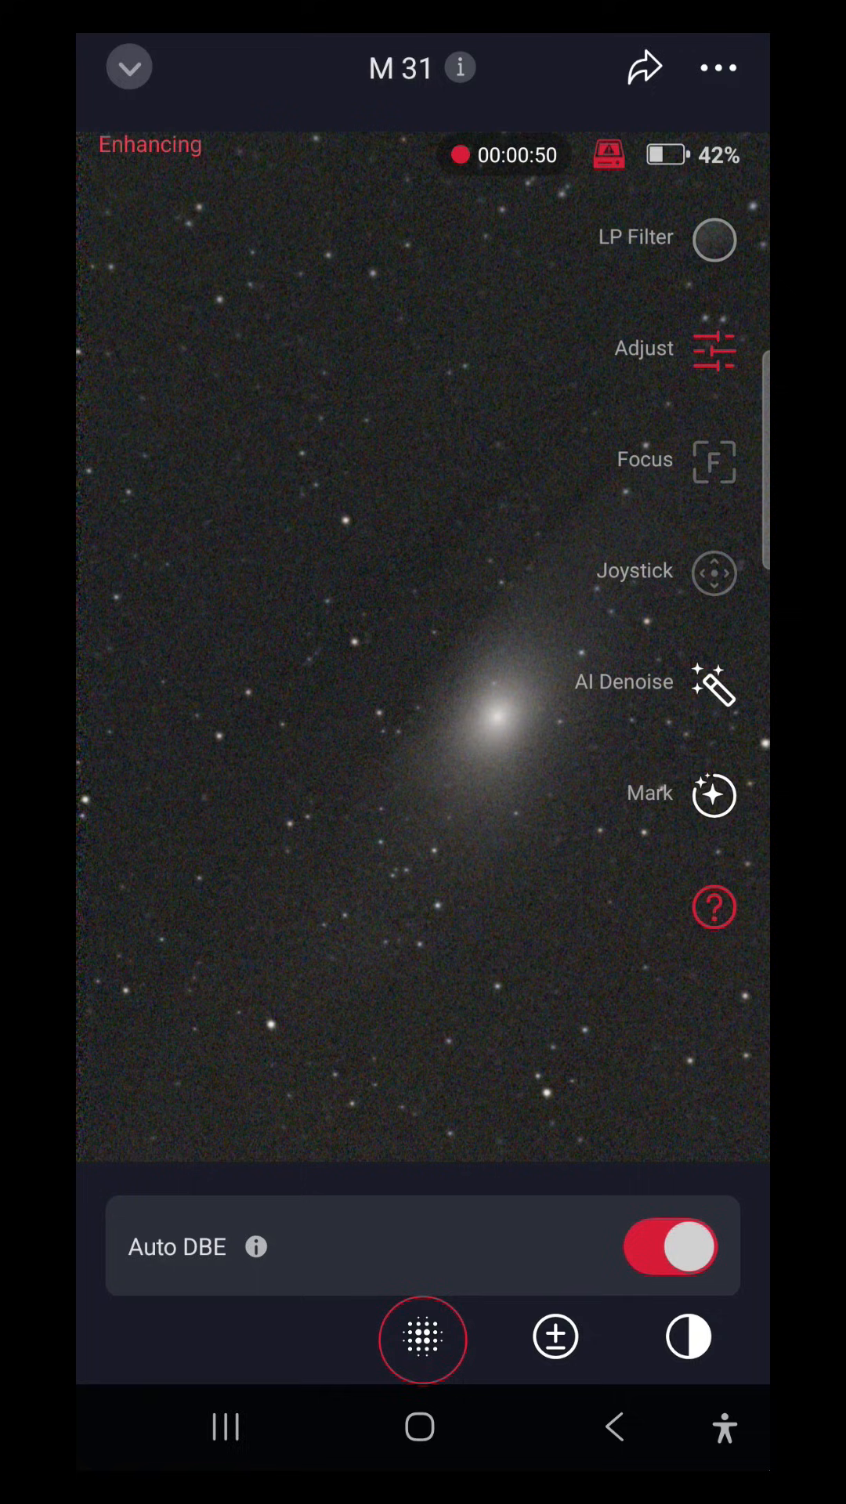
pyautogui.click(668, 1246)
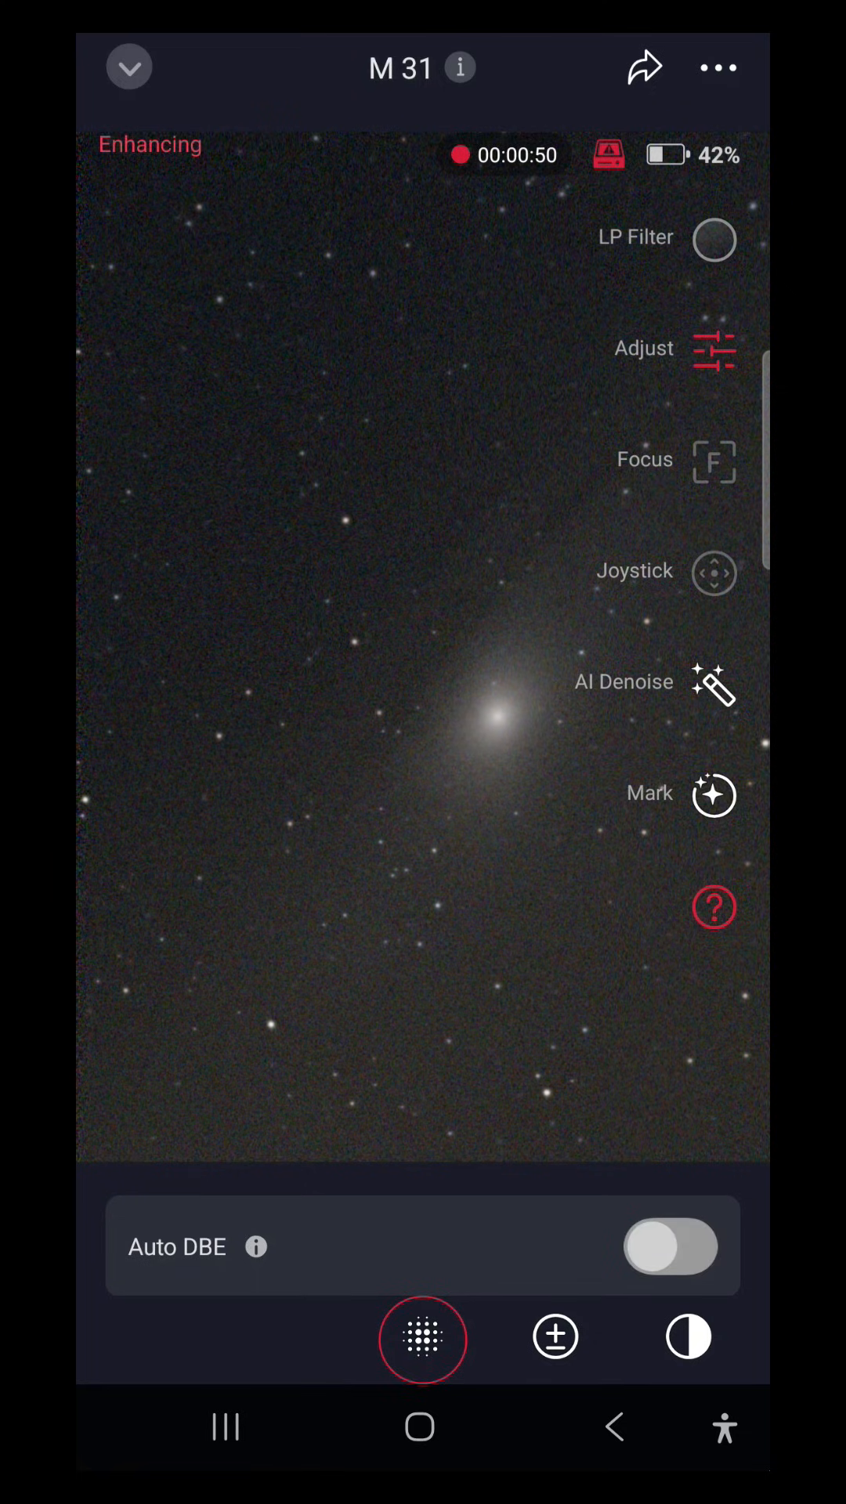
pyautogui.click(671, 1246)
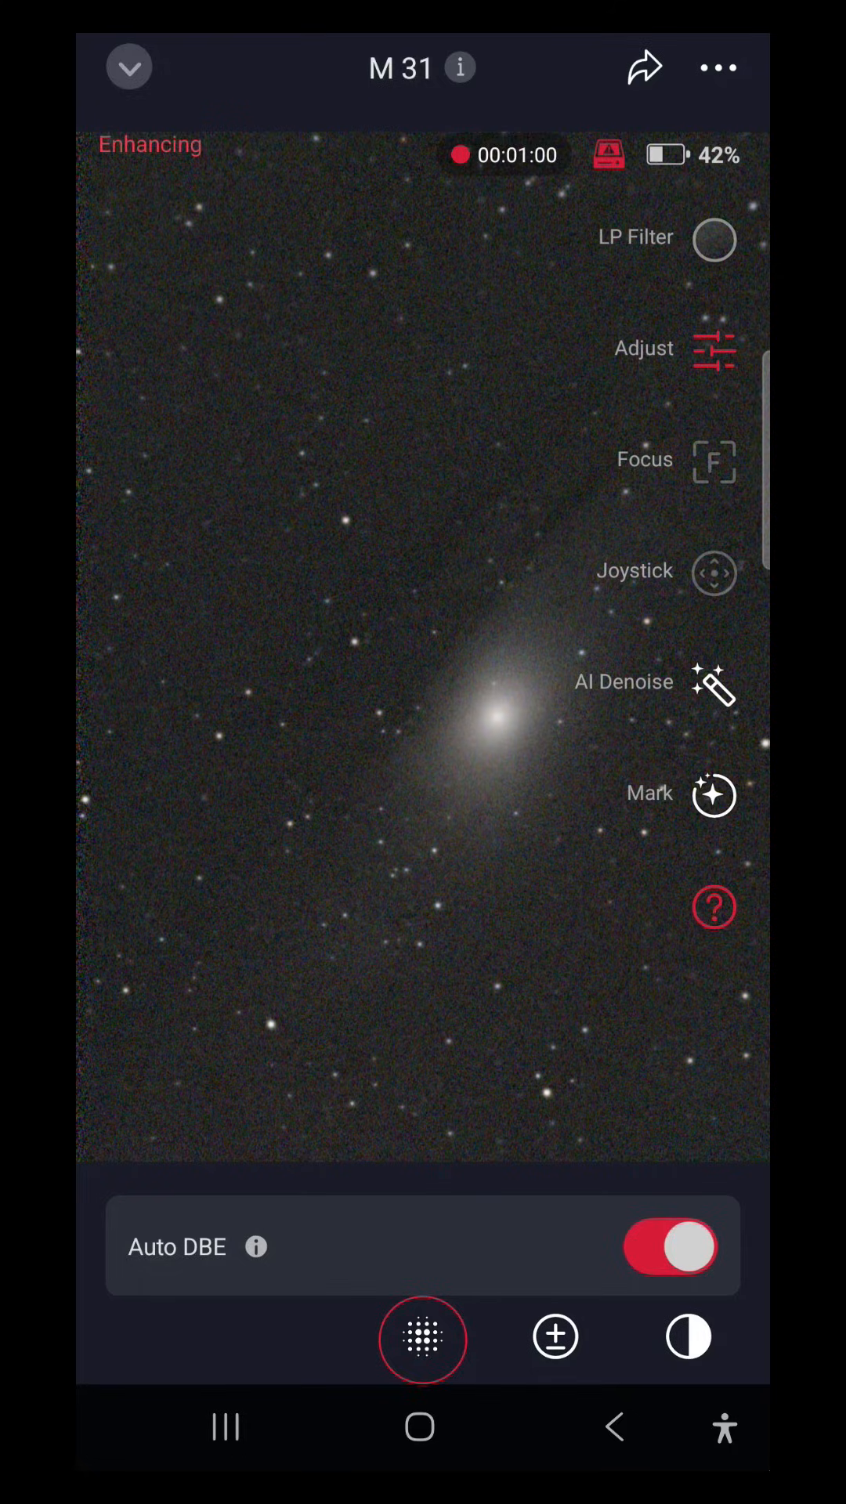
pyautogui.click(669, 1246)
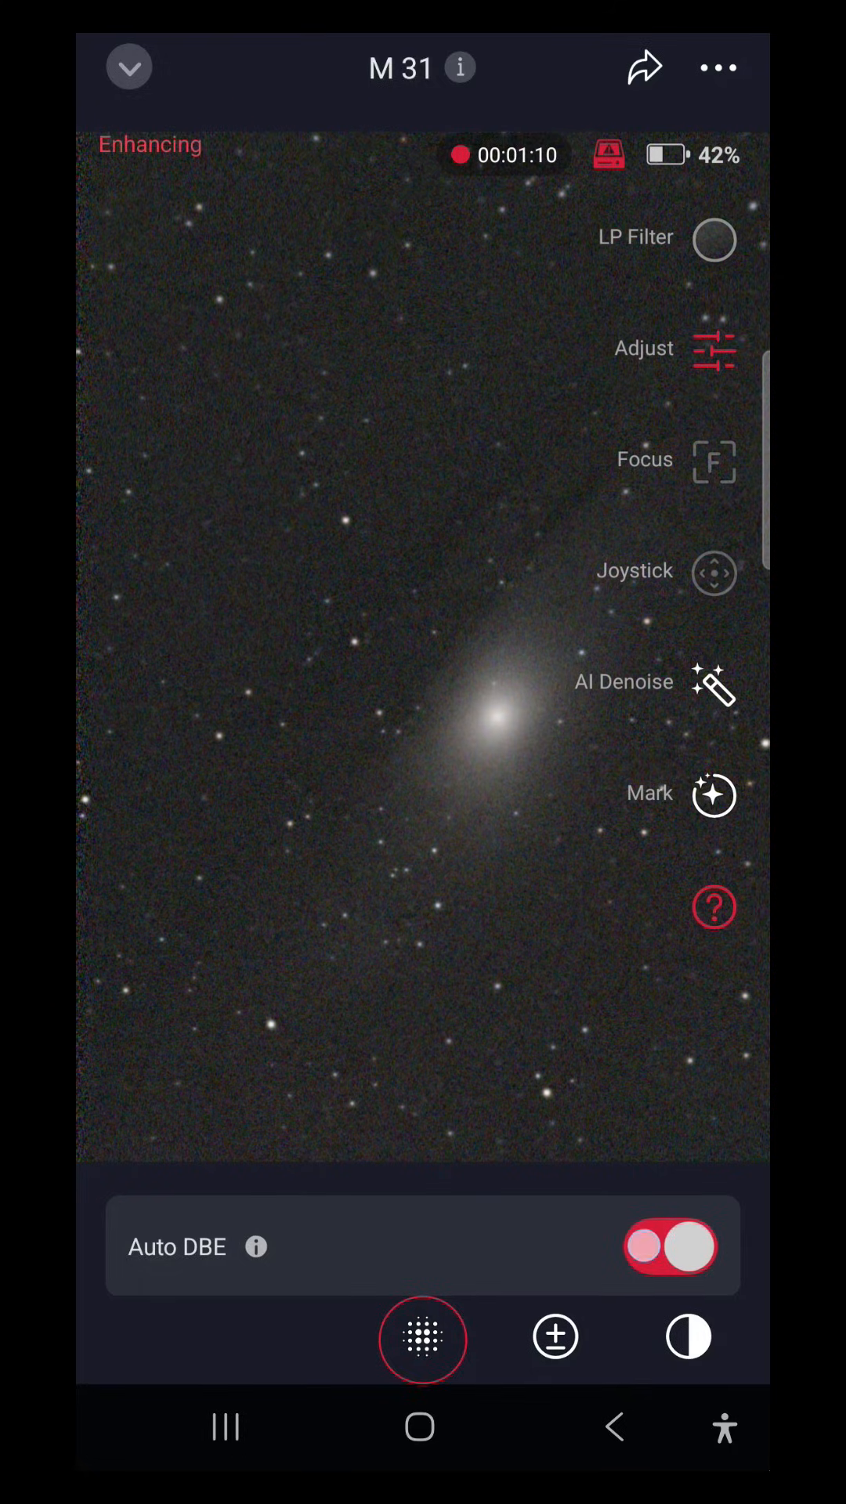
pyautogui.click(668, 1247)
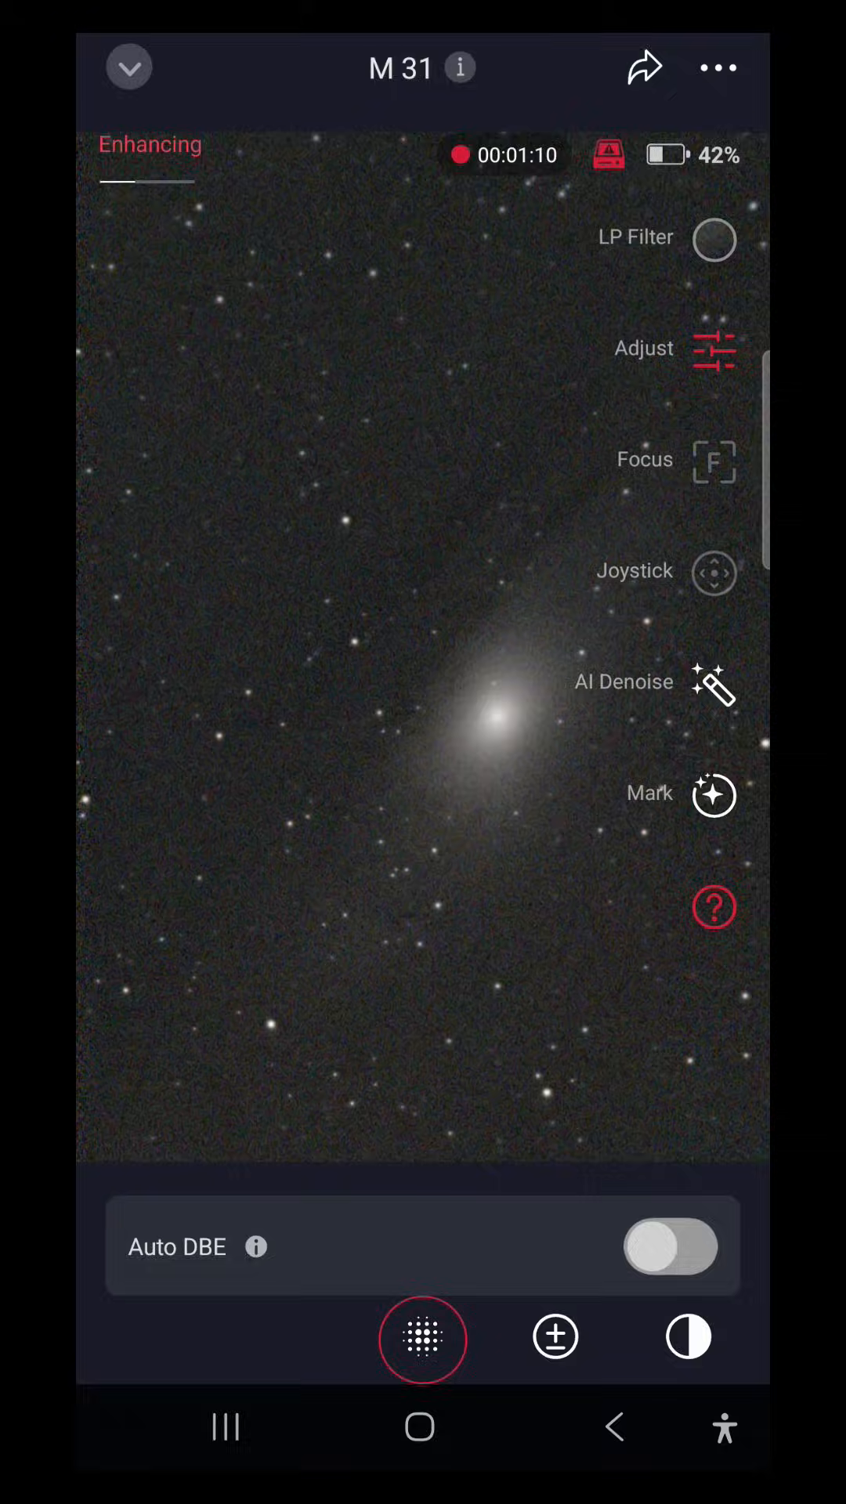
# View Plan Settings: AF on Target Switch off, Close Arm on Completion on; then dismiss them
pyautogui.click(129, 68)
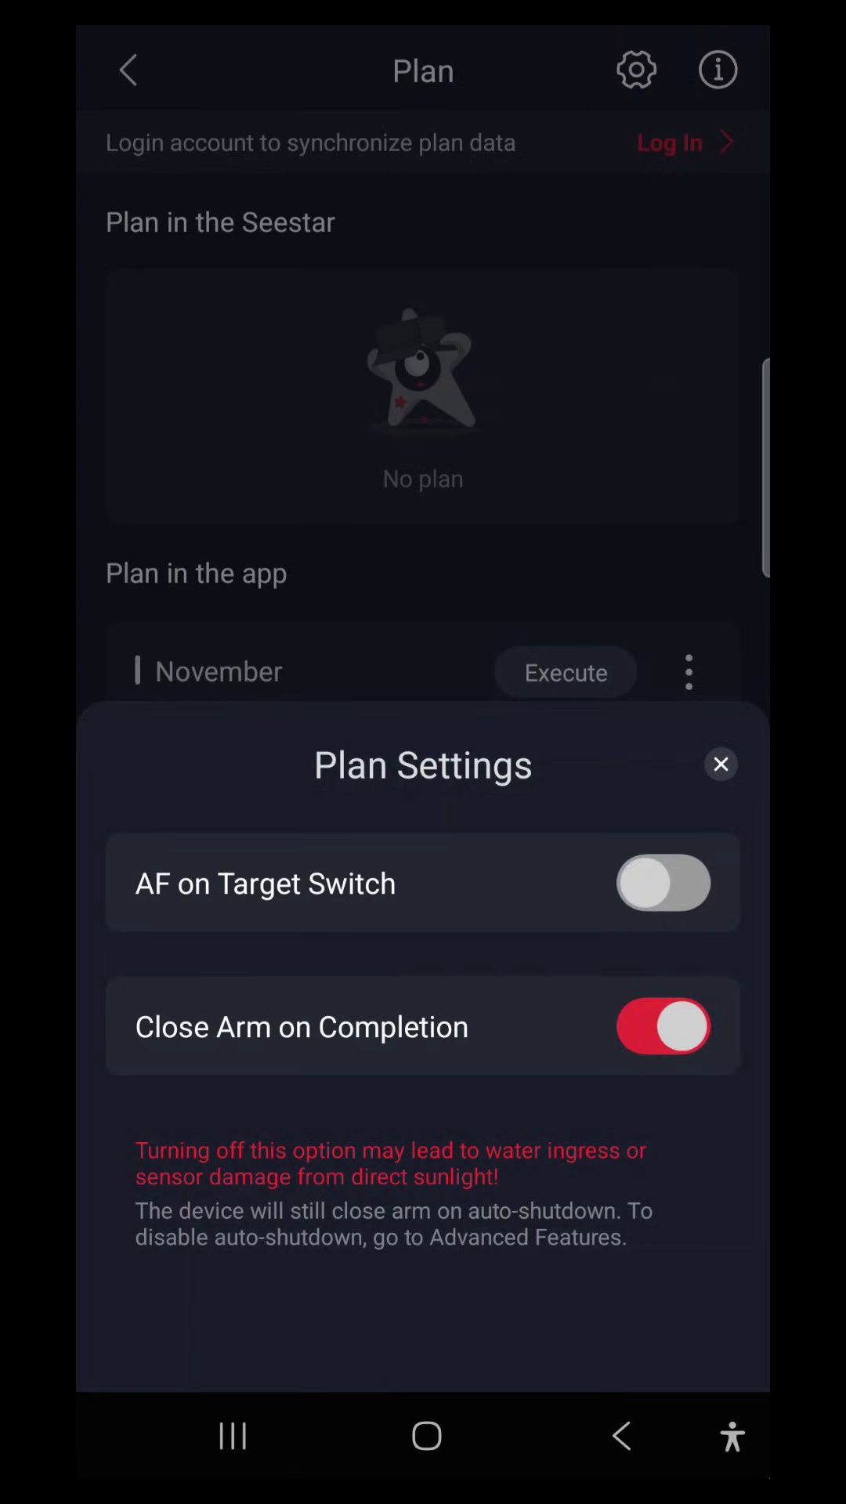
pyautogui.click(662, 883)
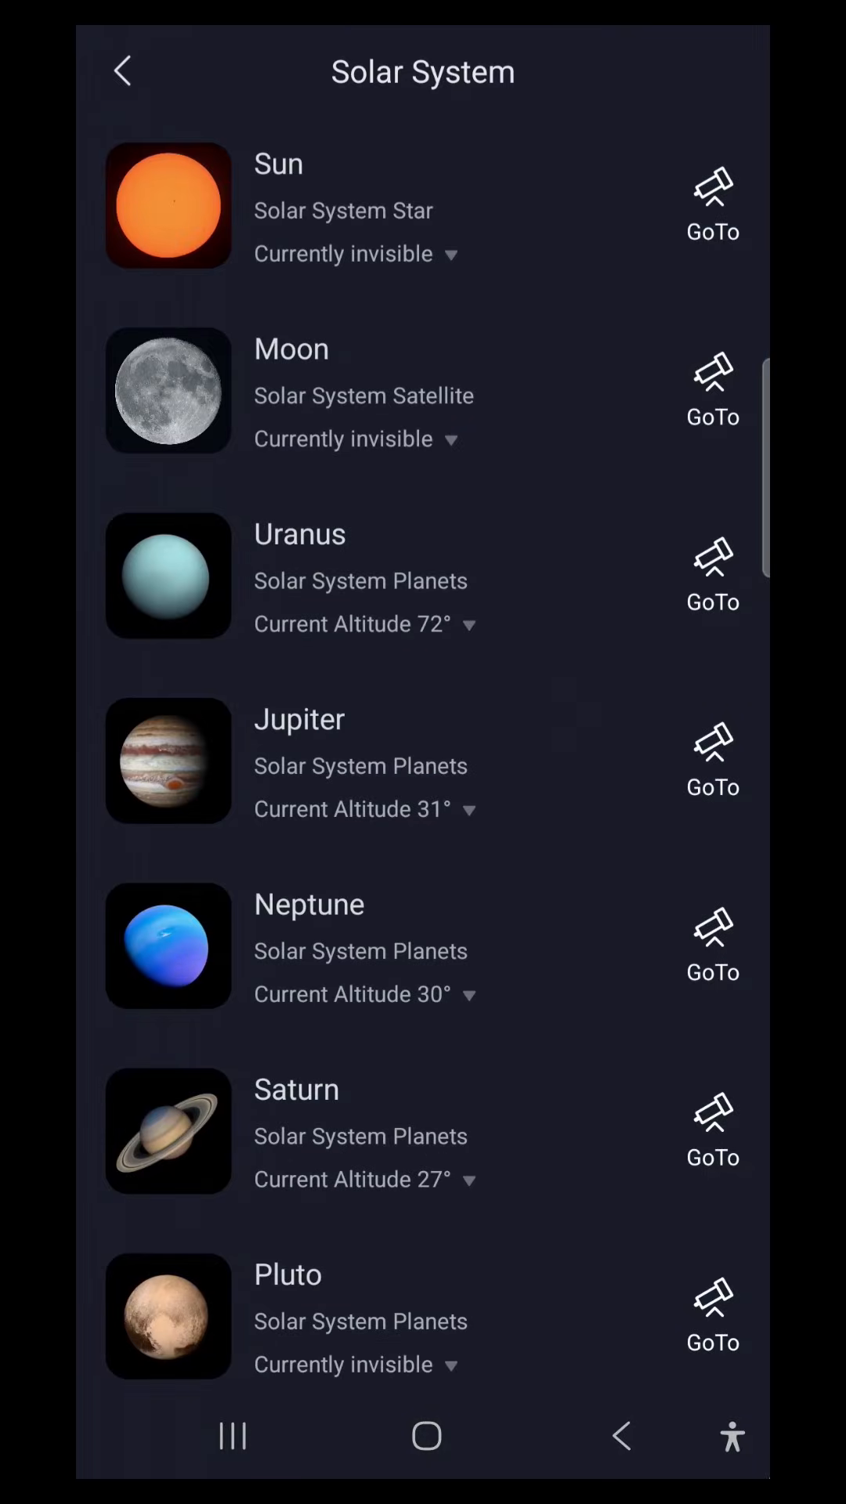
# Slew the telescope to Jupiter from the Solar System target list
pyautogui.click(123, 71)
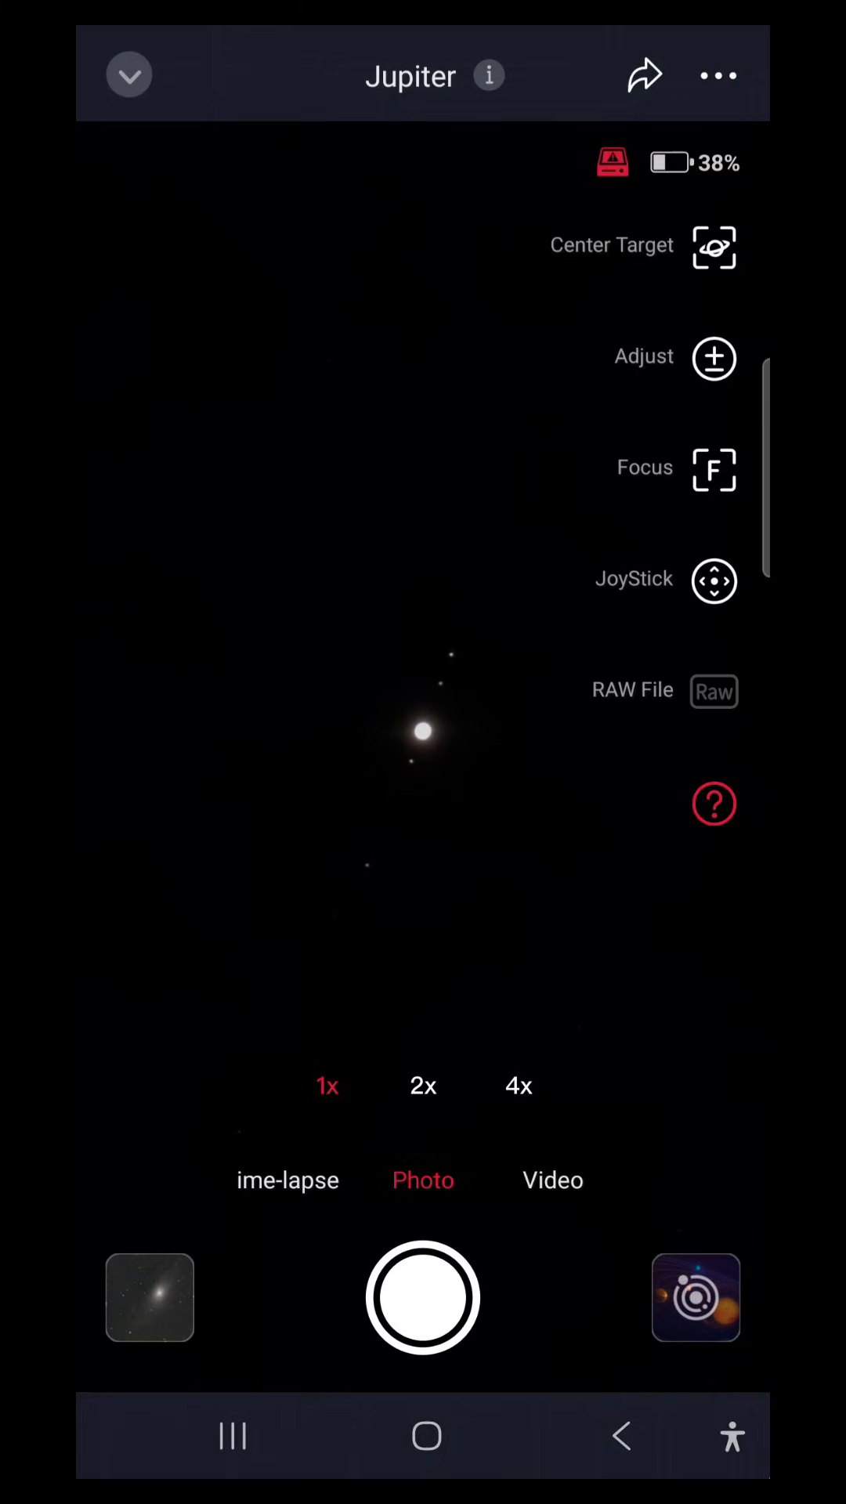
# Put Jupiter in time-lapse mode and browse interval and recording-length options, with No Limit chosen
pyautogui.click(286, 1181)
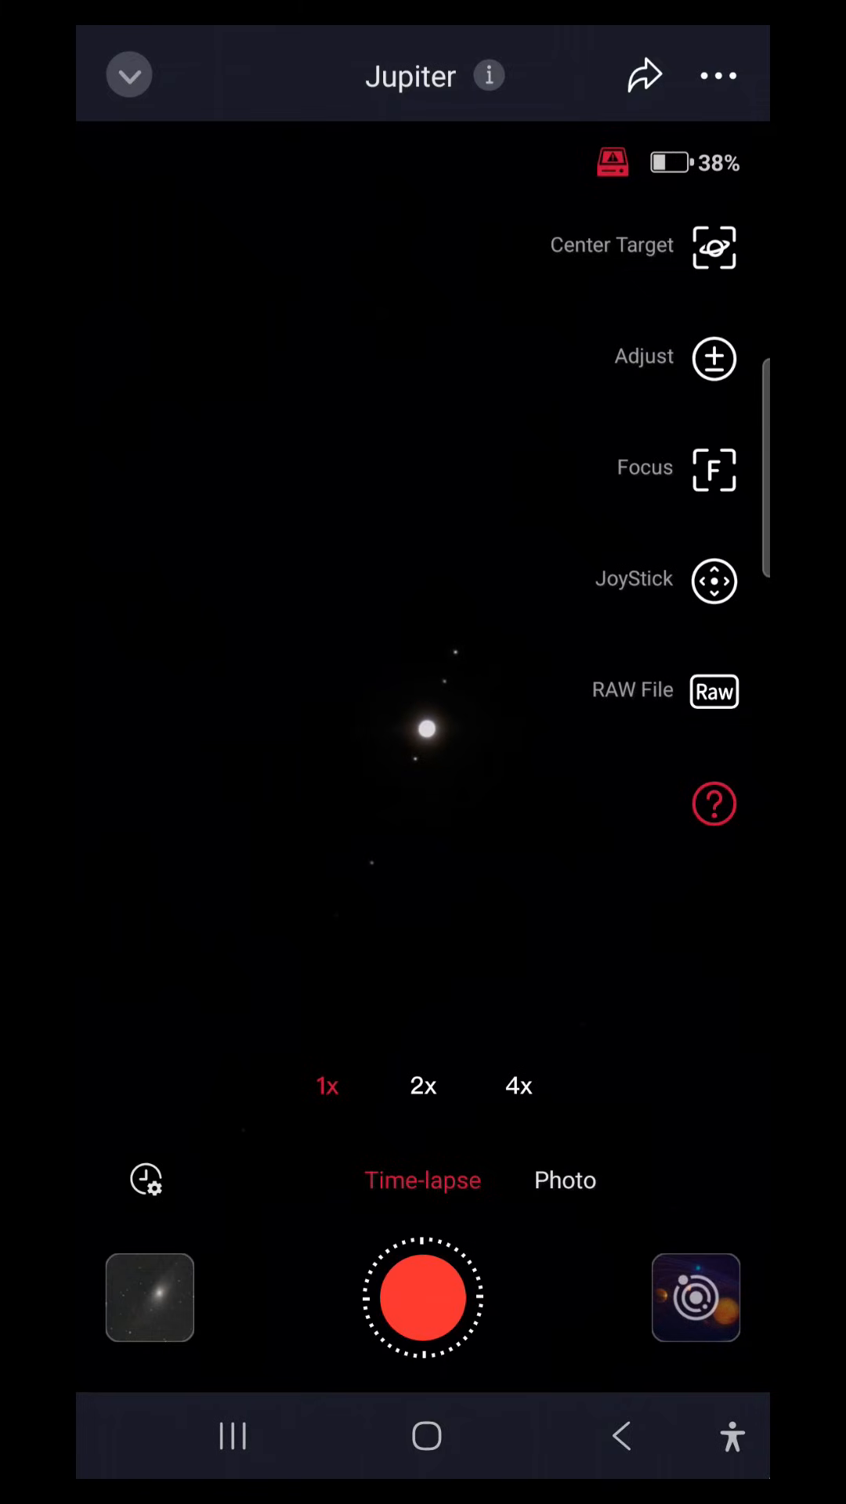
pyautogui.click(146, 1179)
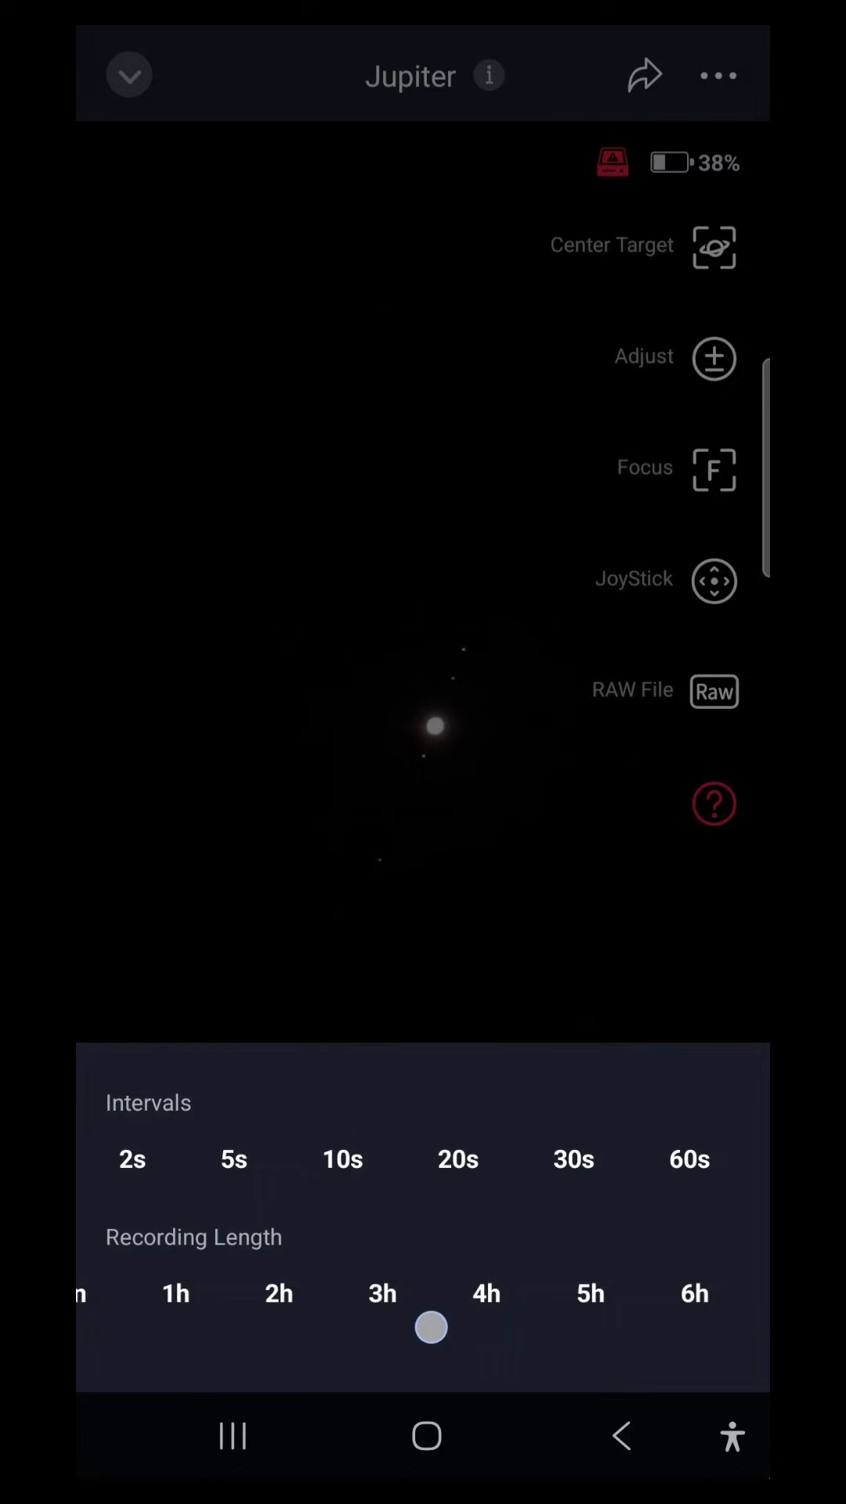
pyautogui.moveTo(431, 1326); pyautogui.dragTo(762, 1296)
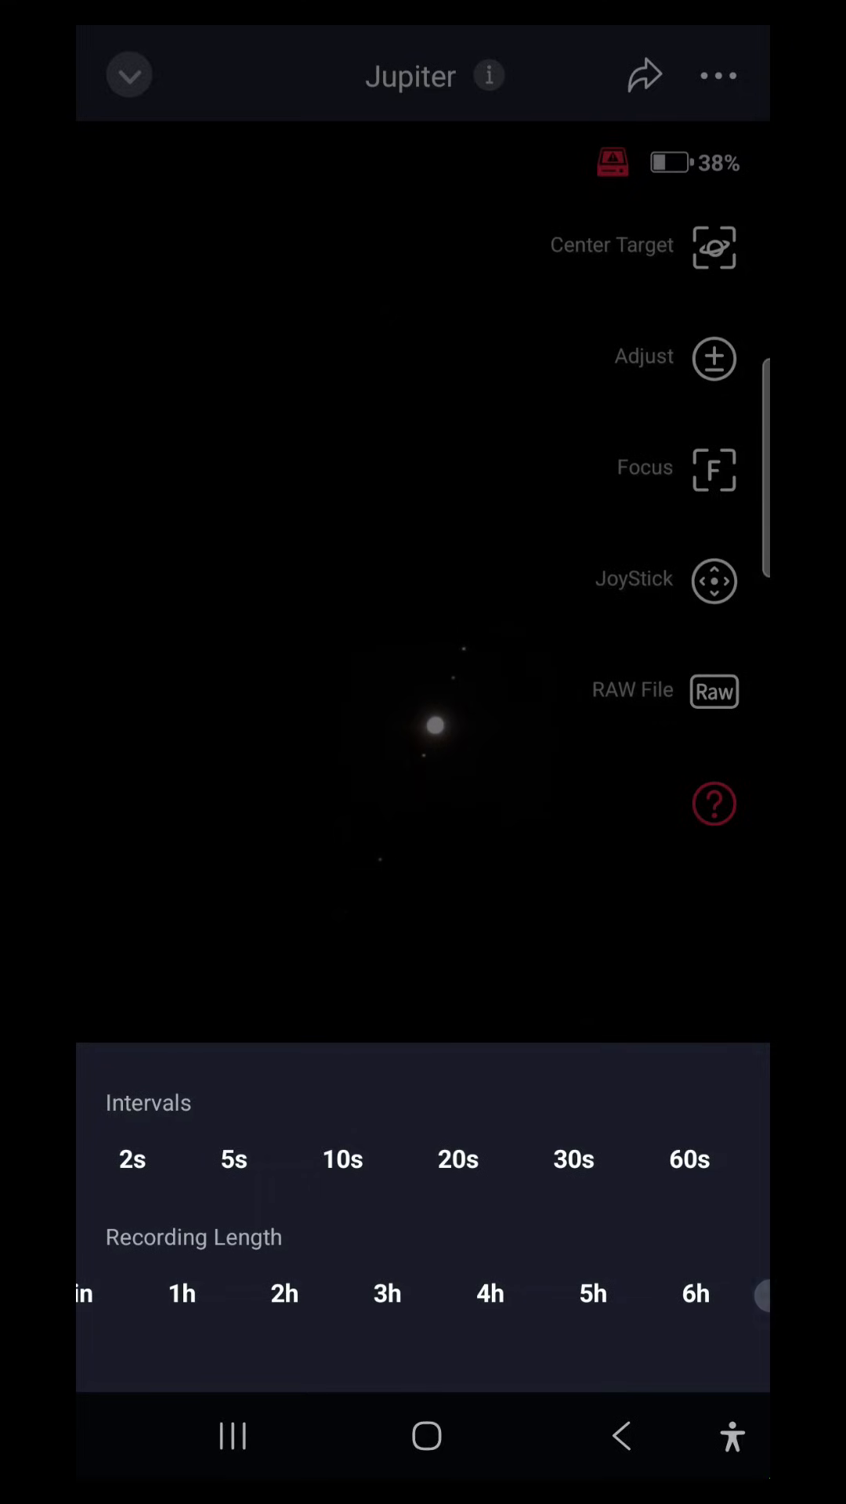
pyautogui.hscroll(-3)
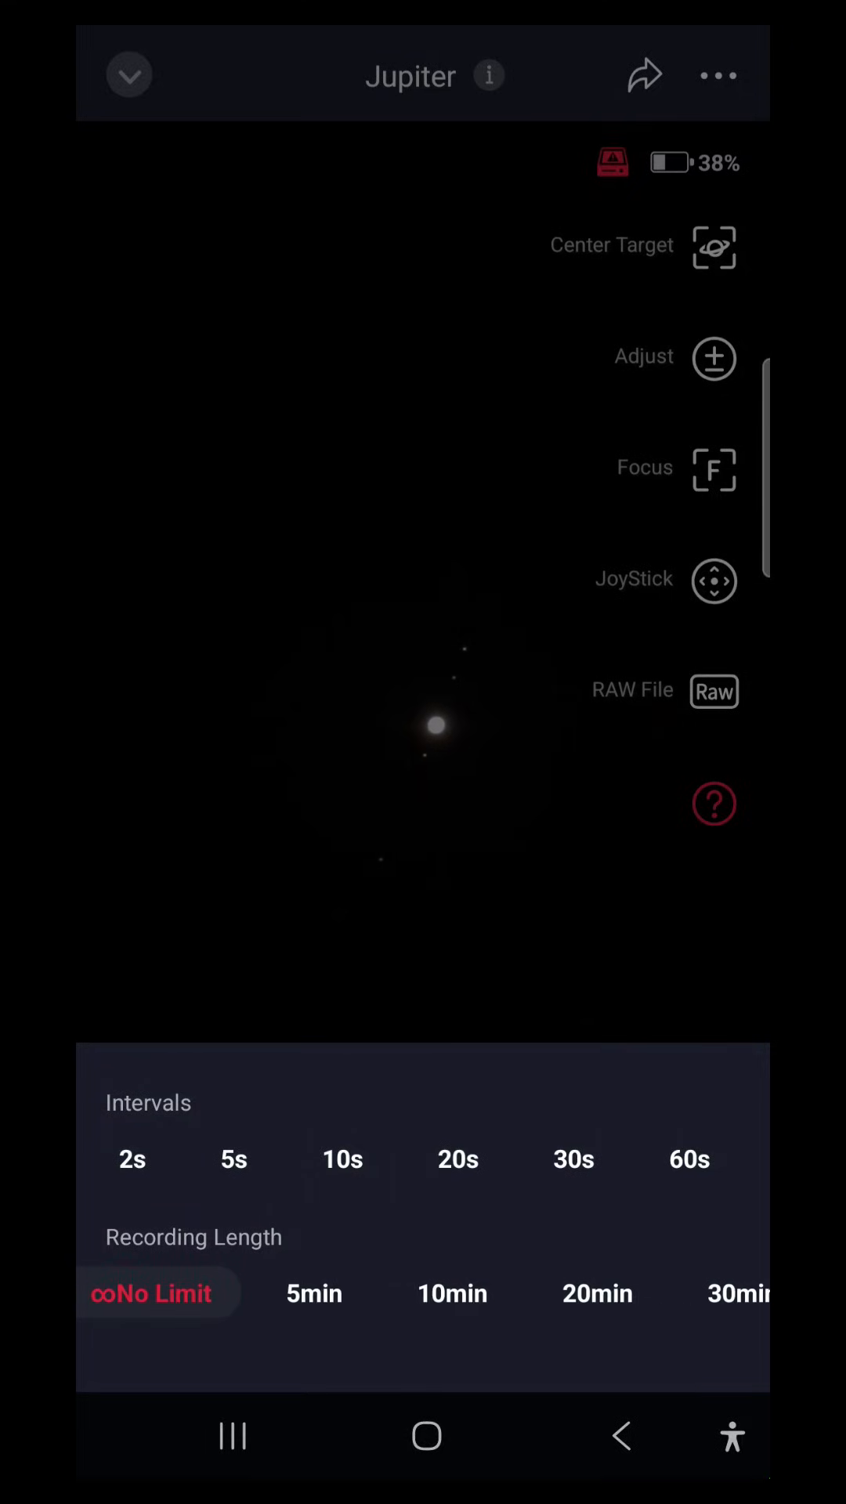